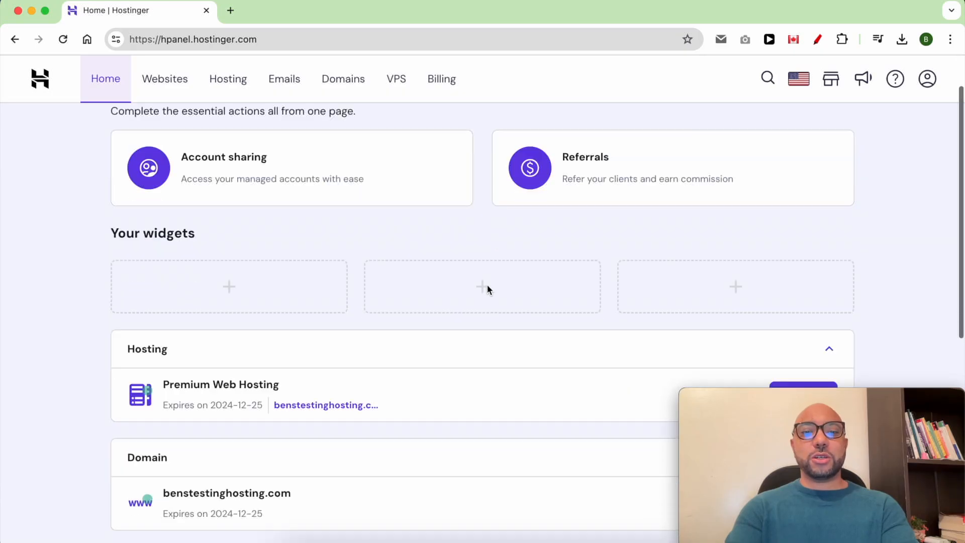
Manage the Premium Web Hosting plan and reach File Manager under Files for benstestinghosting.com.
scroll("down", 3)
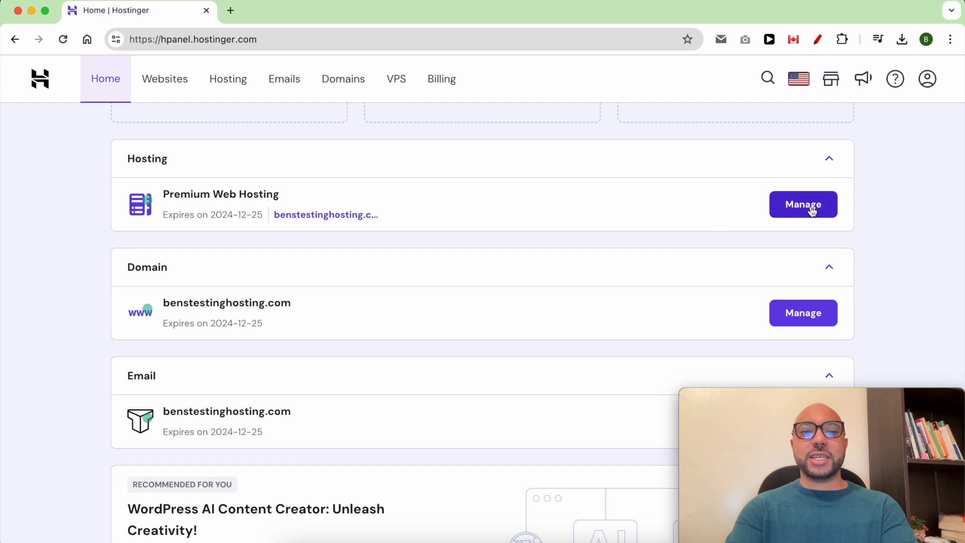
left_click(804, 204)
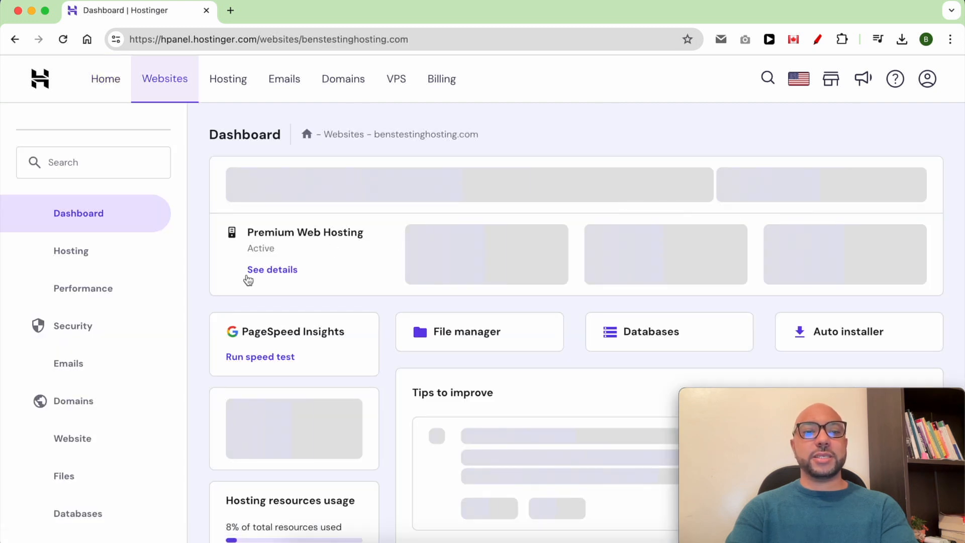
scroll("down", 3)
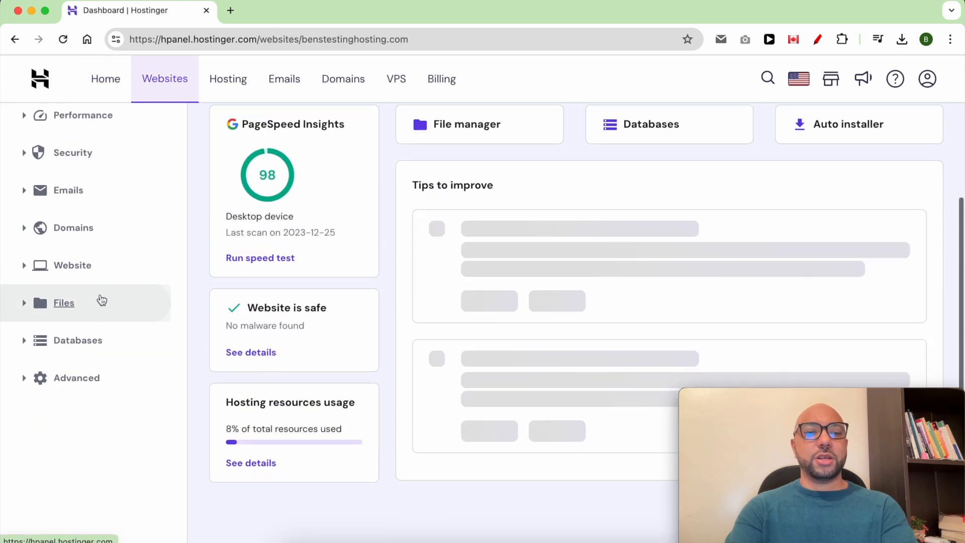
left_click(63, 303)
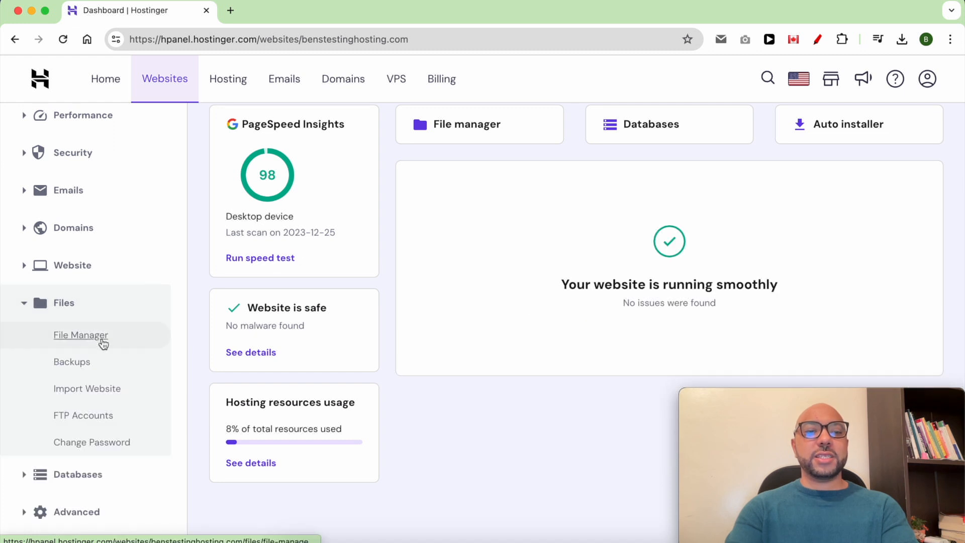
left_click(80, 335)
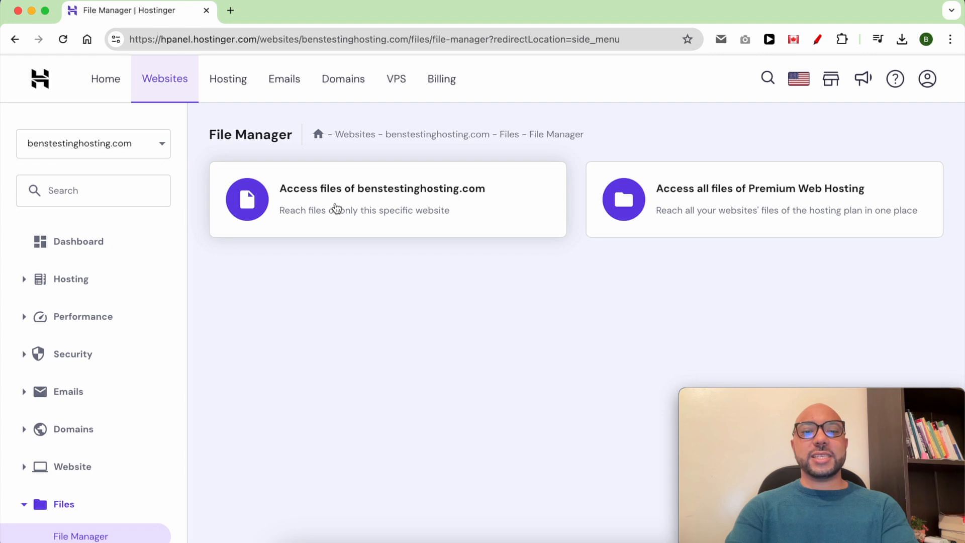
Access the files of benstestinghosting.com and enter its empty public_html folder.
left_click(342, 203)
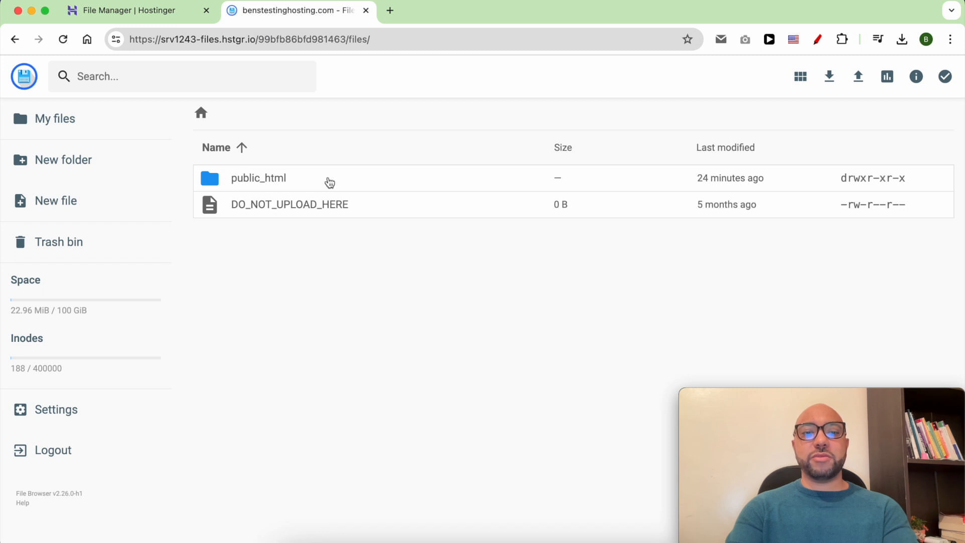
double_click(258, 178)
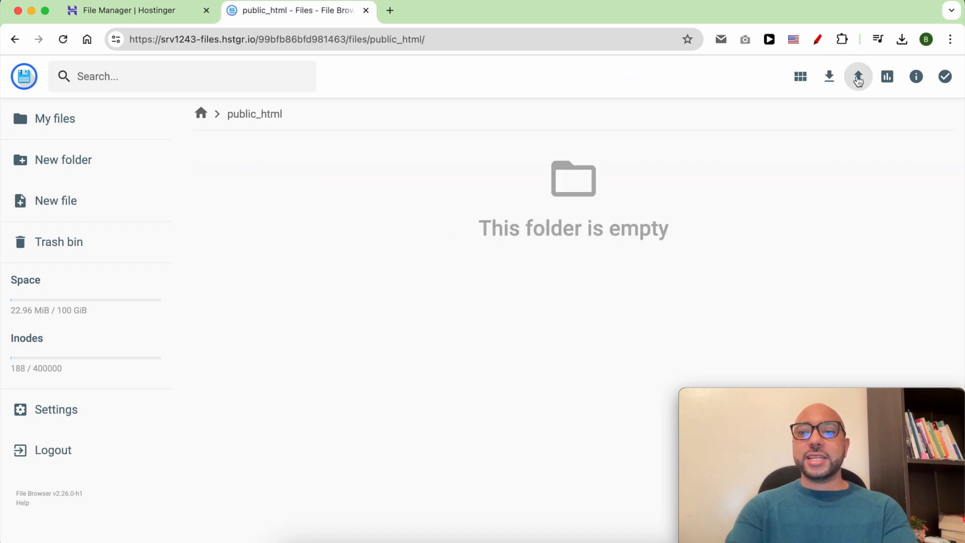
mouse_move(858, 77)
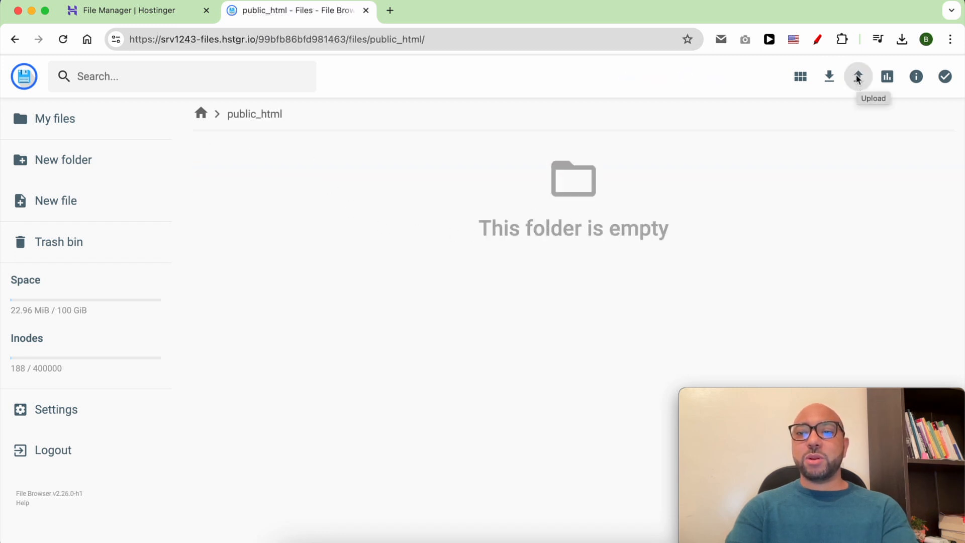
Start a single-file upload into public_html and choose index.html from the website file folder.
left_click(858, 76)
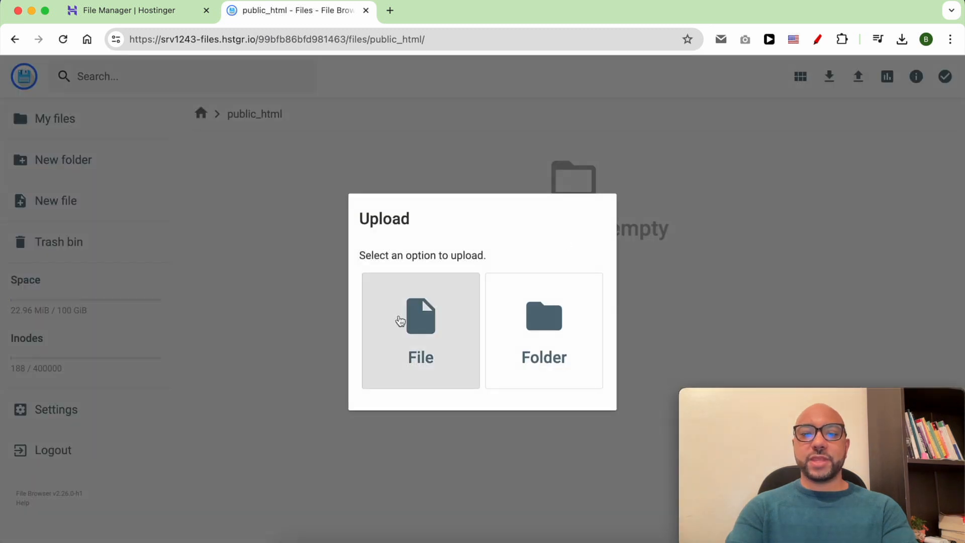
left_click(420, 330)
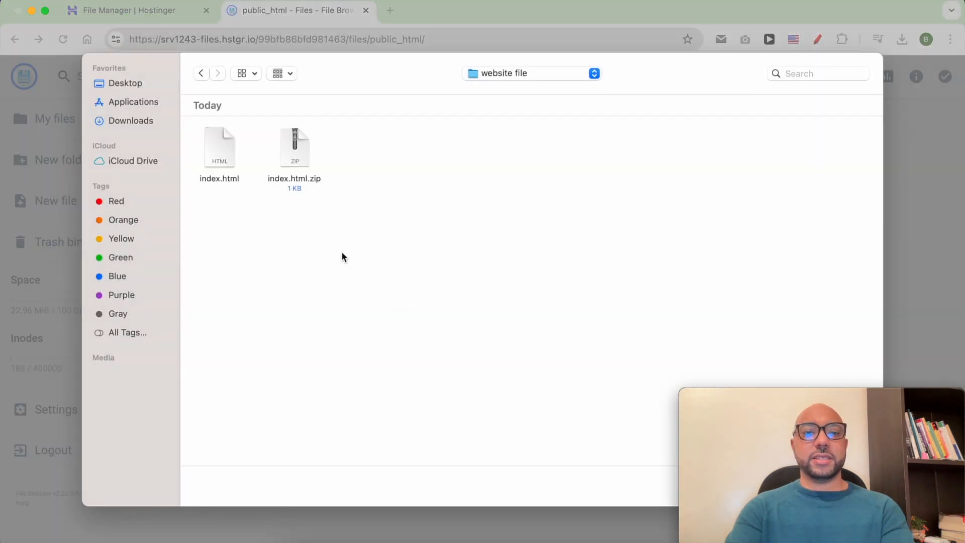
mouse_move(367, 276)
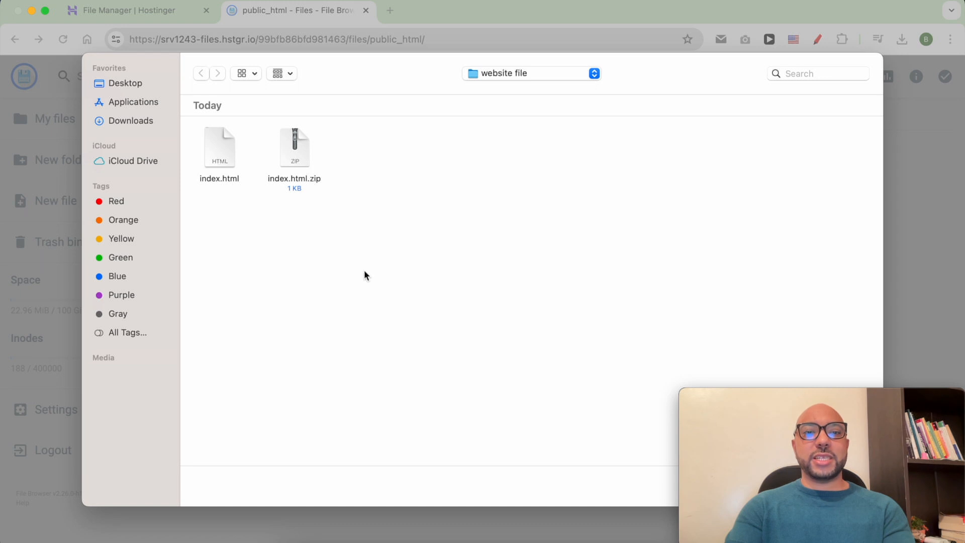
mouse_move(267, 245)
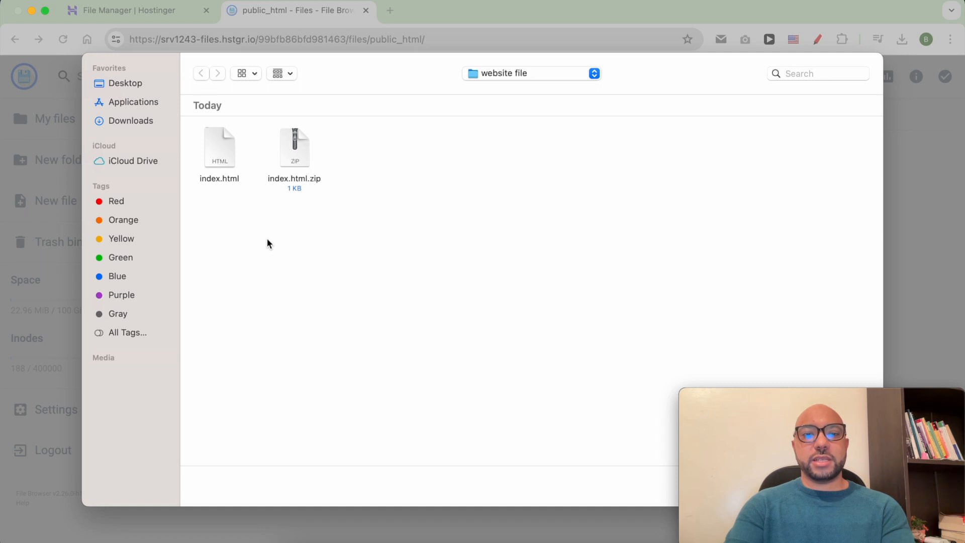
mouse_move(300, 158)
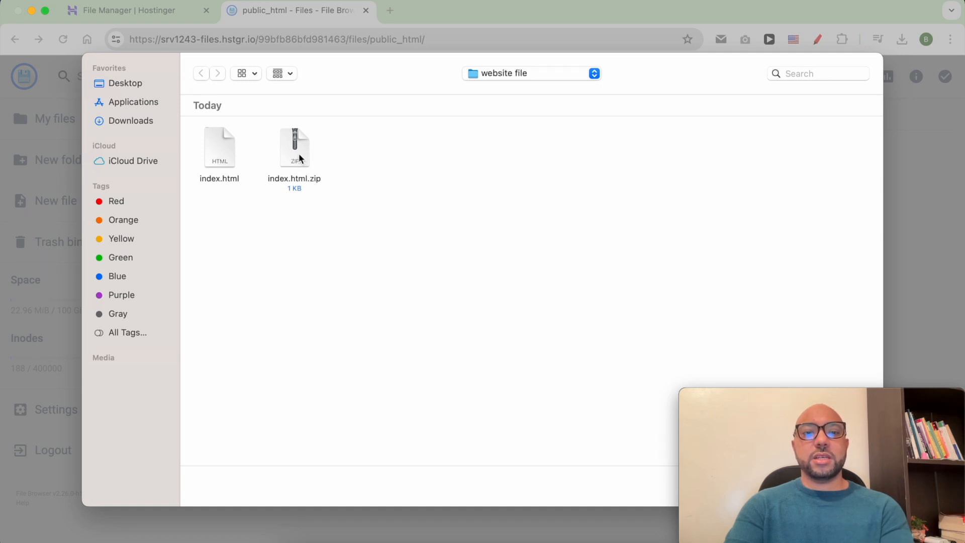
left_click(219, 147)
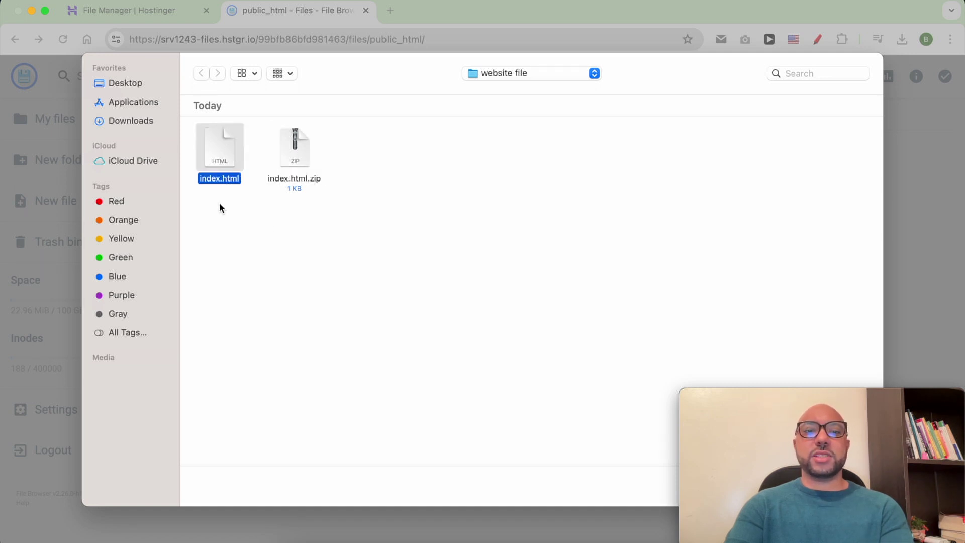